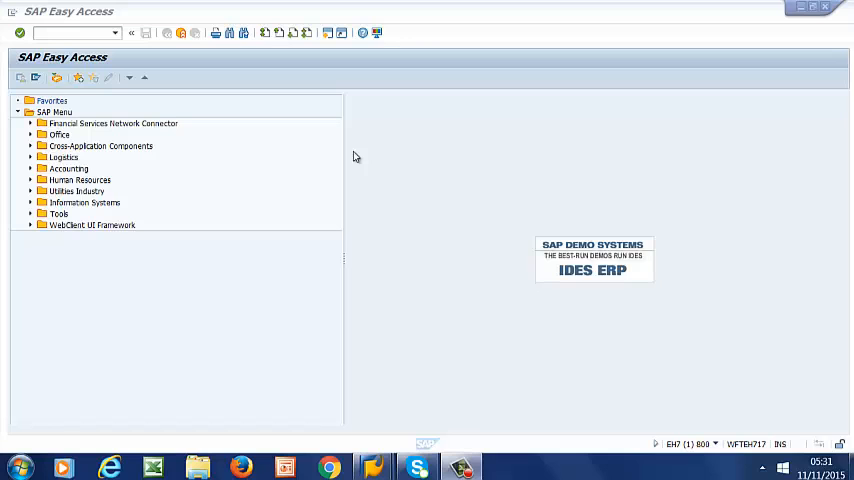
Launch customizing (SPRO) and bring up the SAP Reference IMG
click(70, 32)
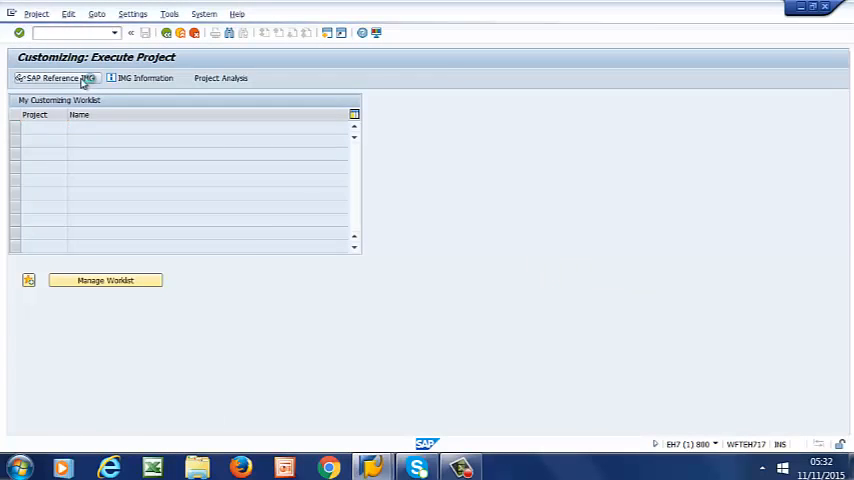
click(54, 78)
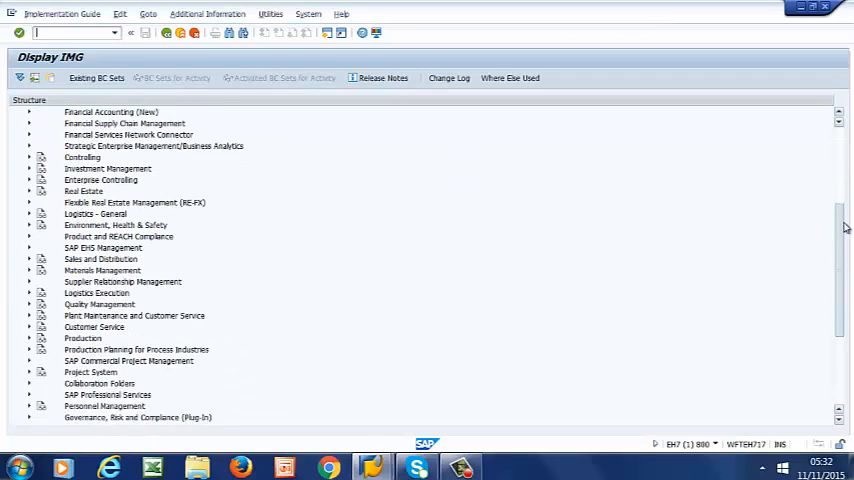
scroll(down, 3)
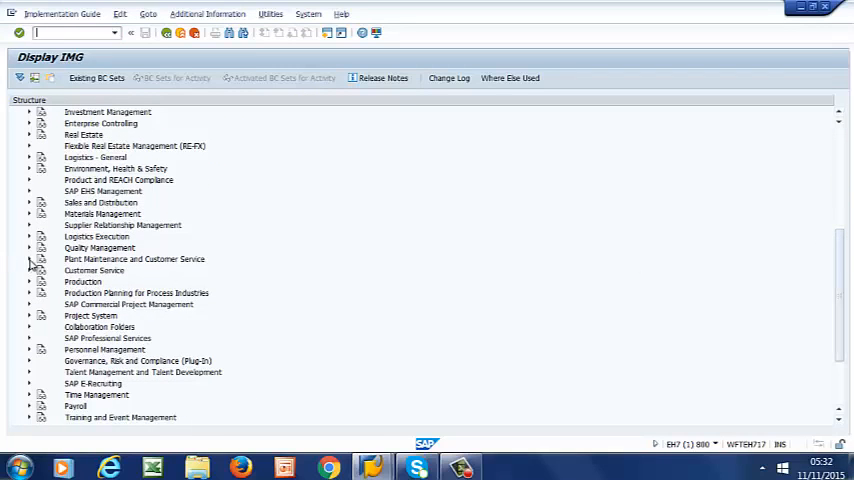
Expand Plant Maintenance and Customer Service > Master Data > Basic Settings down to Warranties
click(30, 260)
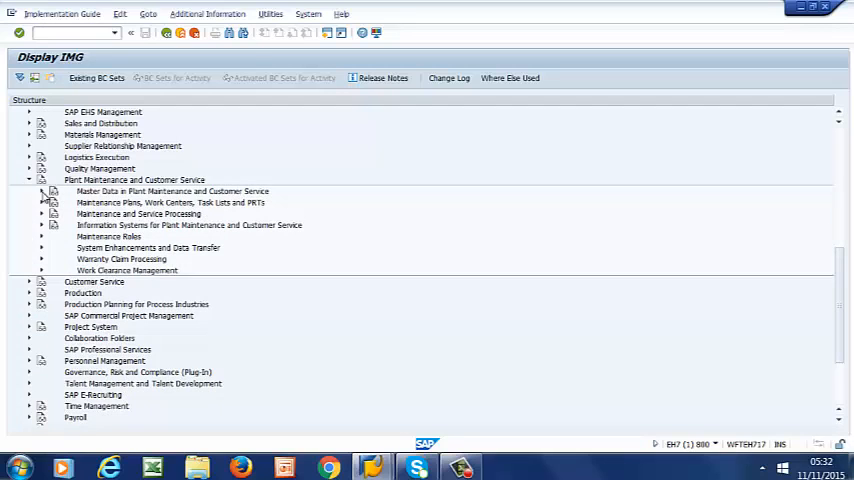
click(42, 192)
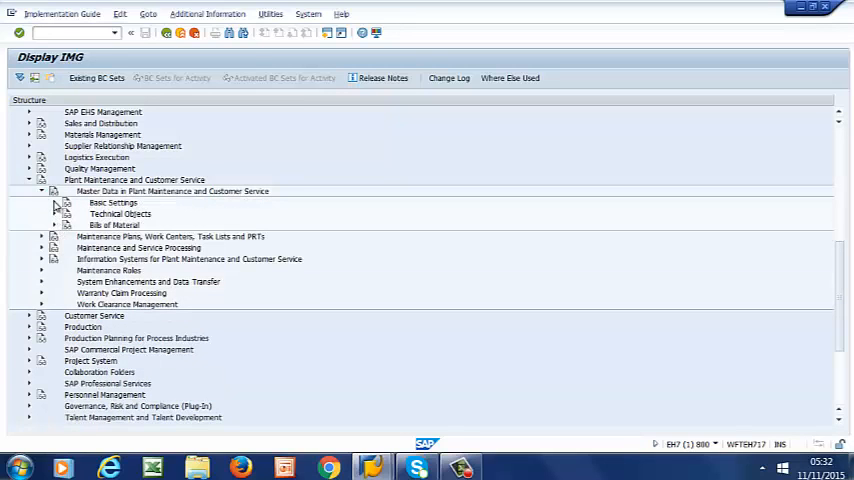
click(54, 202)
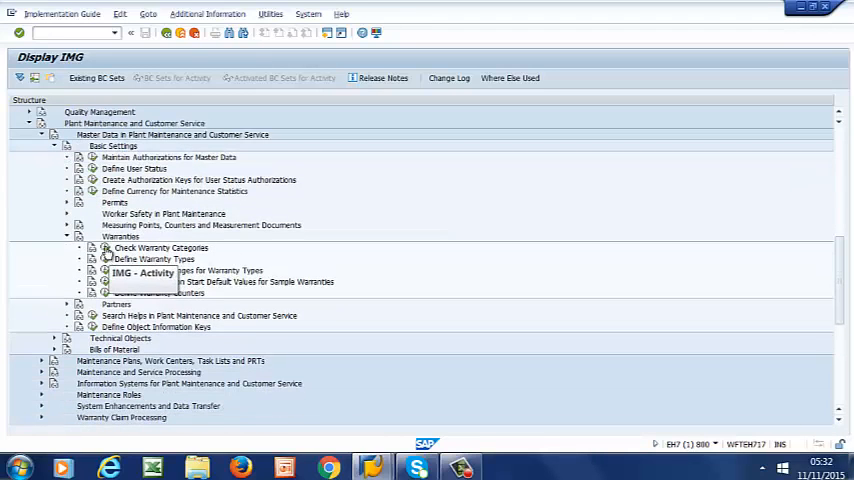
double_click(160, 248)
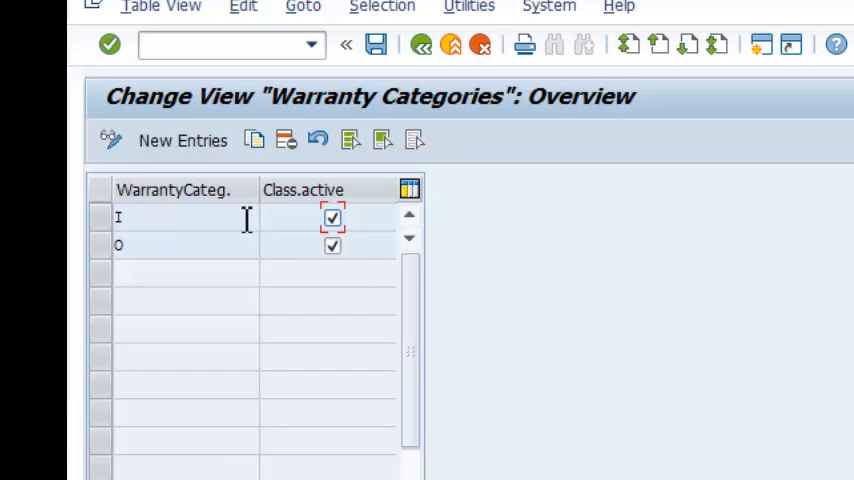
click(332, 218)
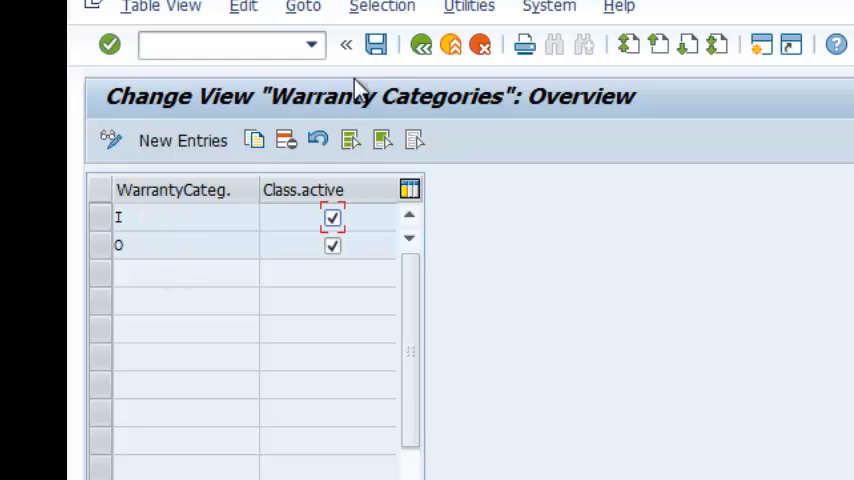
mouse_move(452, 44)
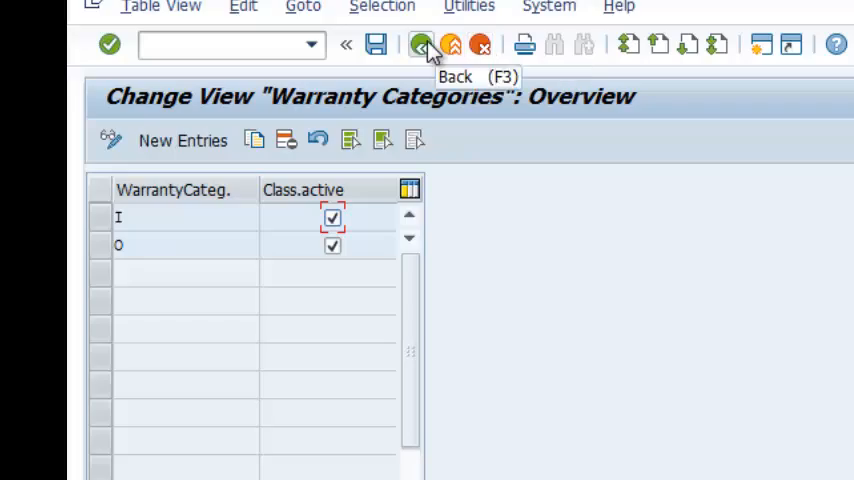
click(420, 44)
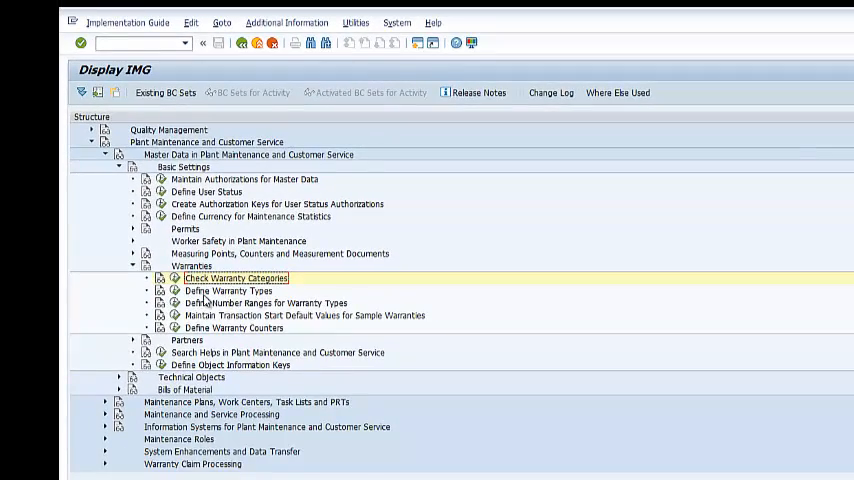
Review the warranty types, keep the first as Guarantor (customer), and start a new entry
double_click(228, 292)
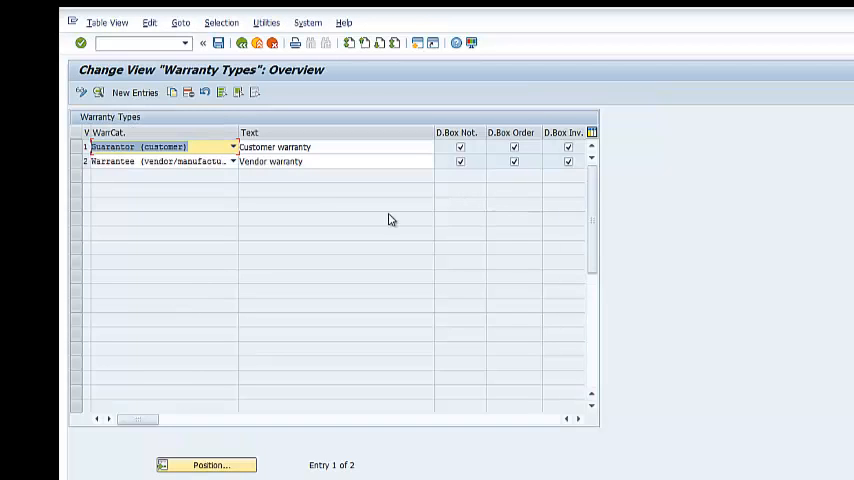
click(232, 146)
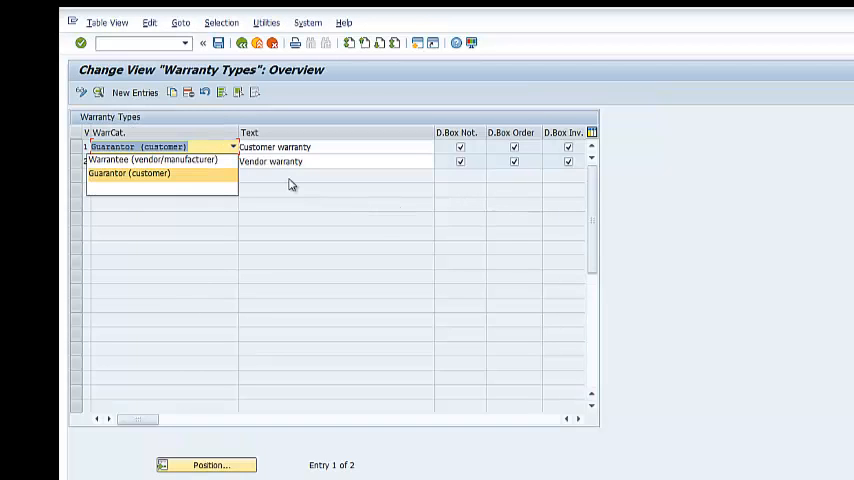
click(152, 160)
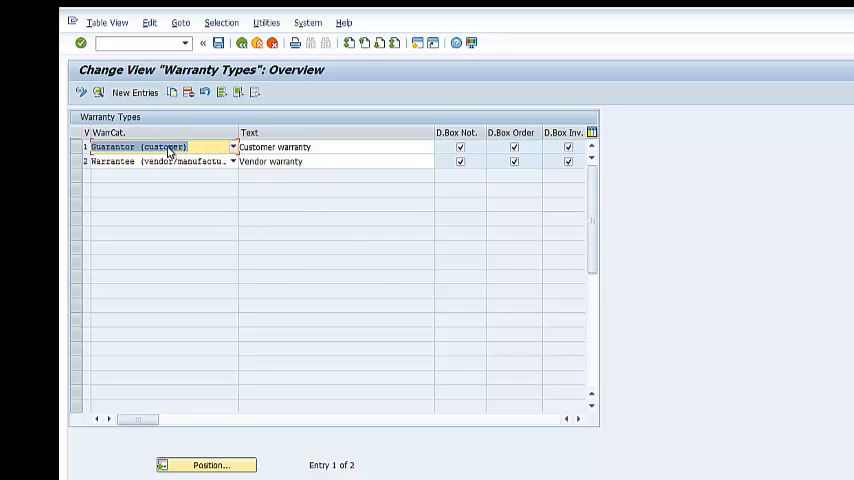
click(136, 92)
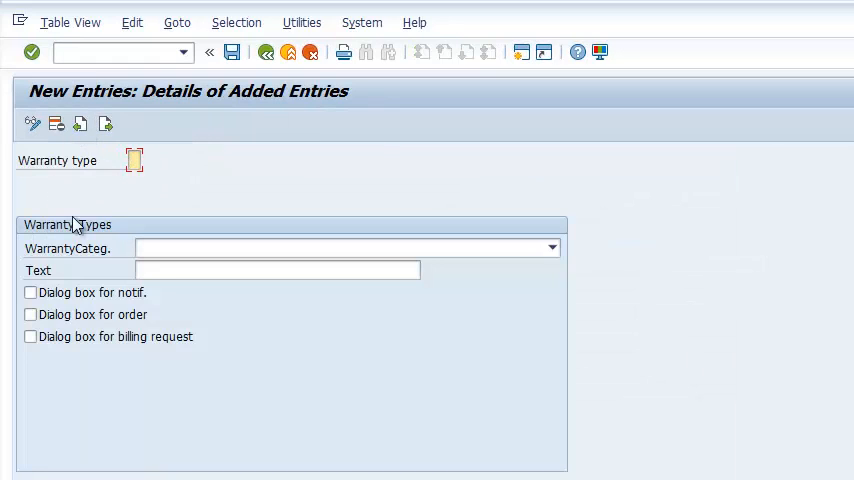
Define the new type as Warrantee (vendor/manufacturer) with text Manufacturer warranty and save it
click(552, 246)
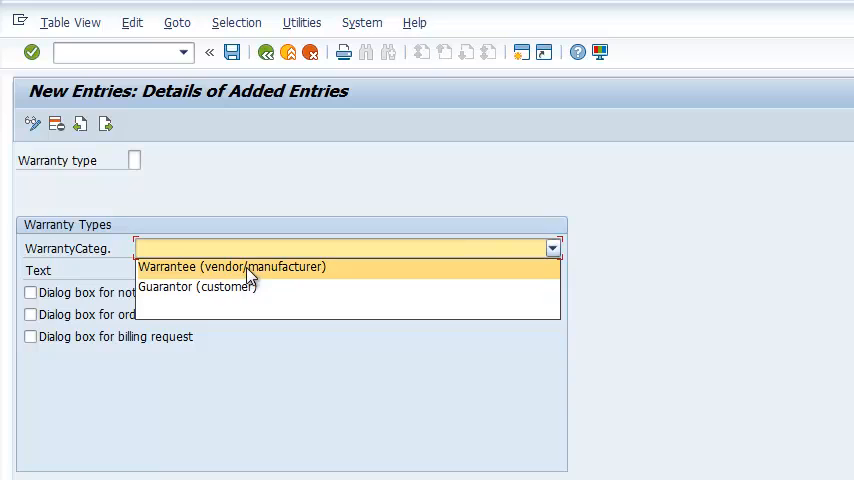
click(232, 266)
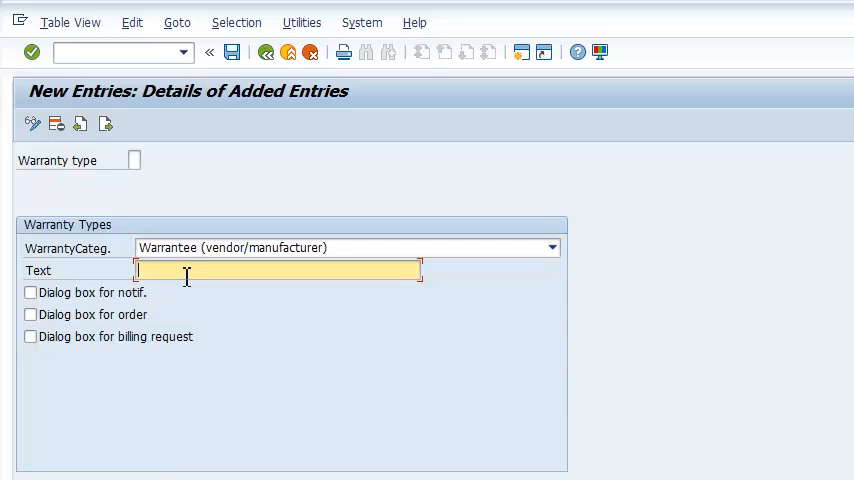
text(ma)
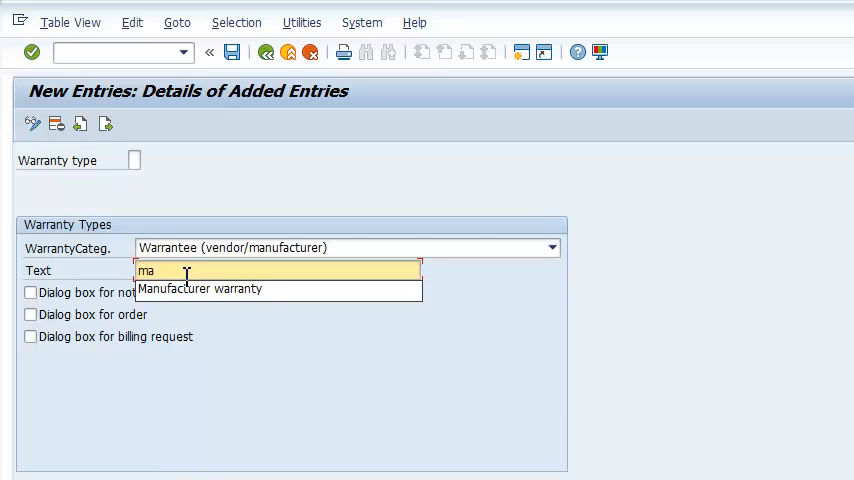
click(200, 288)
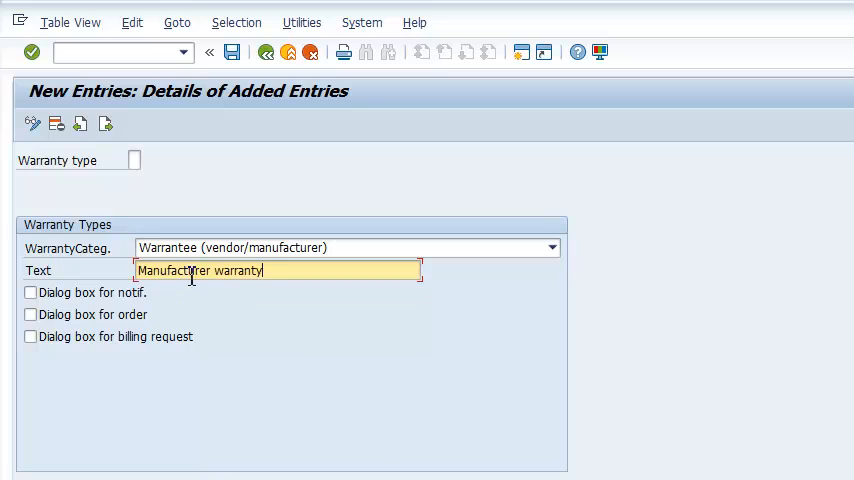
mouse_move(276, 322)
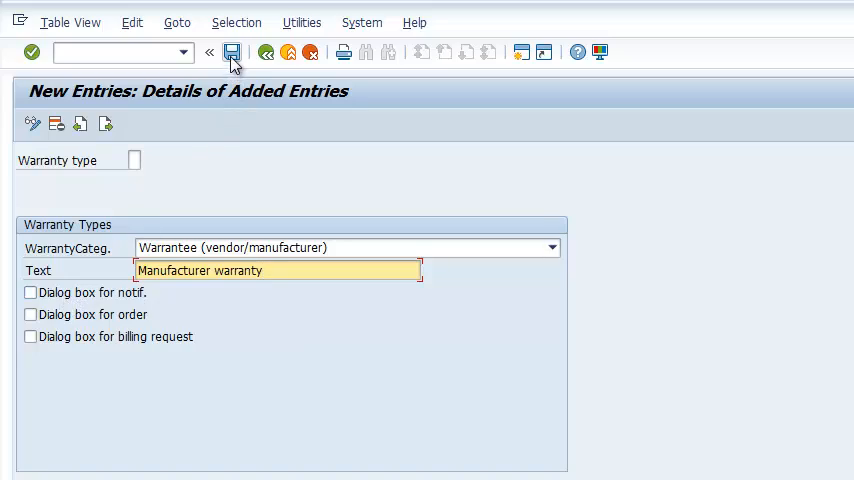
click(232, 52)
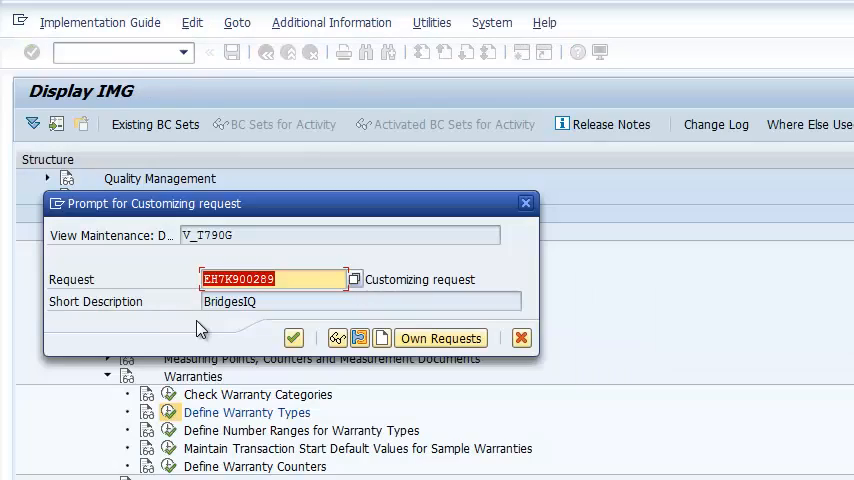
Confirm the customizing request and tick D.Box Not., D.Box Order and D.Box Inv. for Manufacturer warranty
click(292, 336)
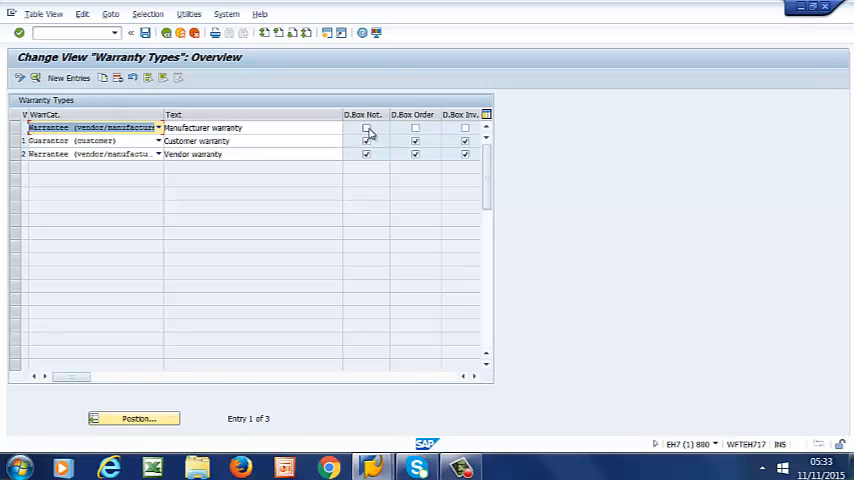
click(366, 128)
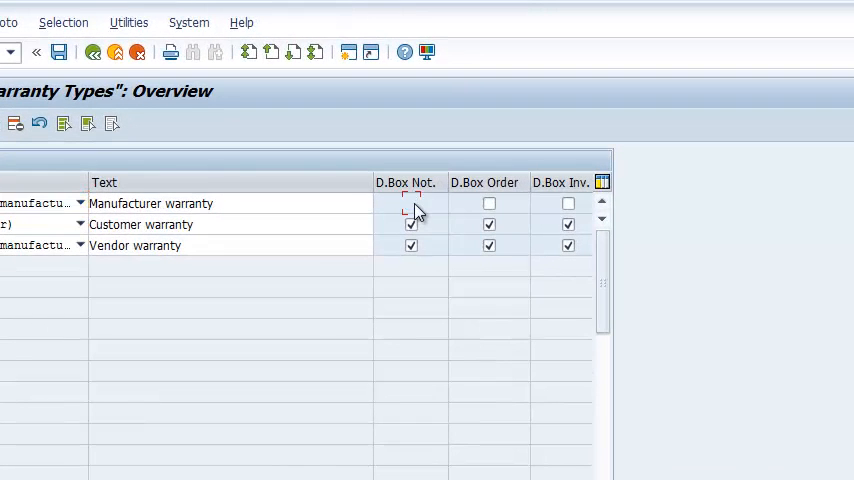
click(412, 204)
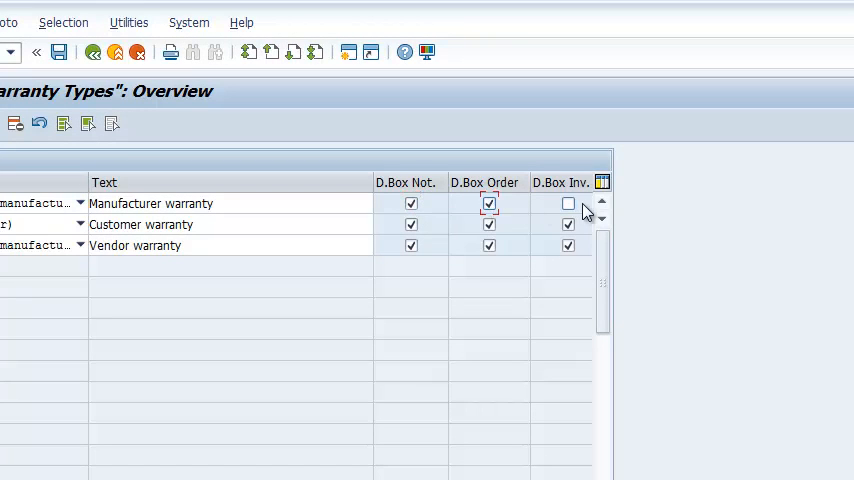
click(568, 204)
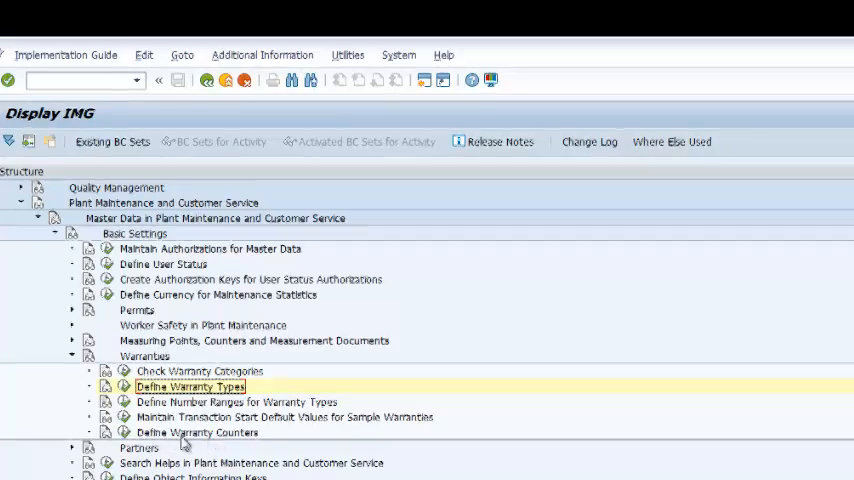
Review the warranty counters, toggle the WARRANTY_KILOMETERS default flag, and leave without saving
double_click(196, 432)
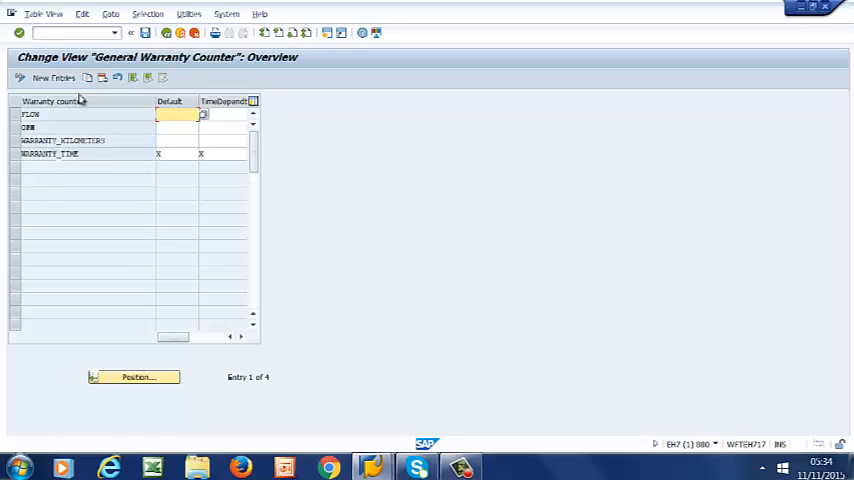
mouse_move(58, 168)
text(x)
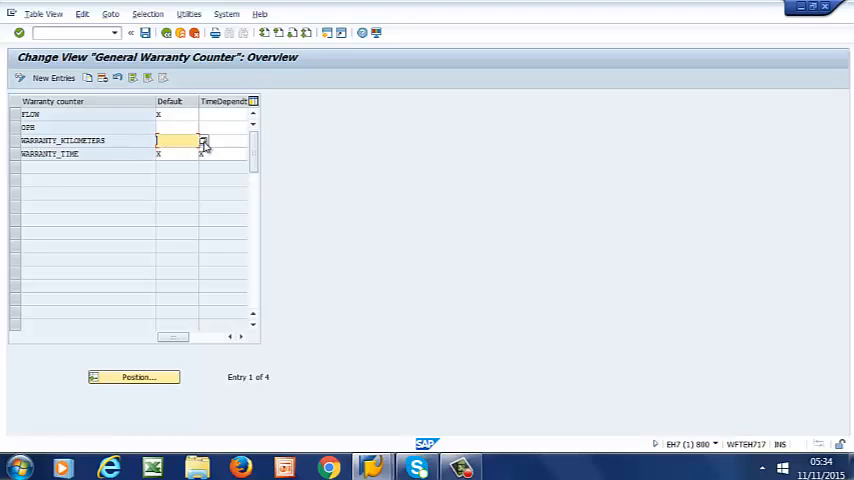
click(204, 140)
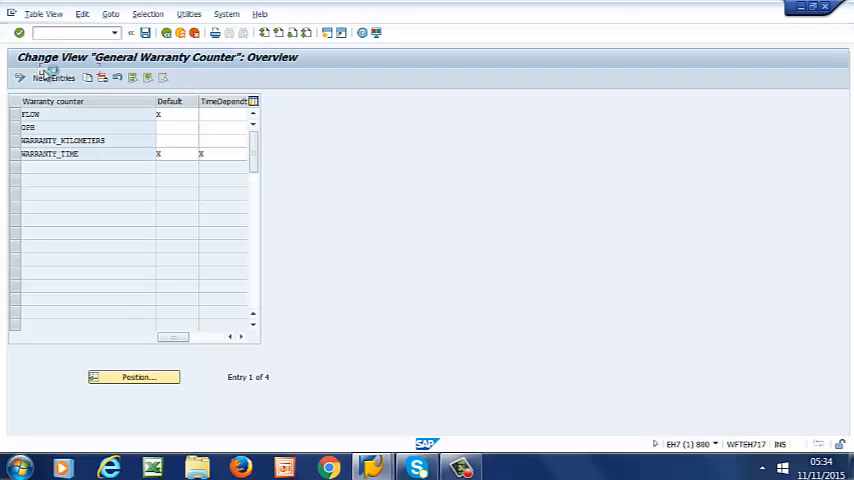
click(176, 140)
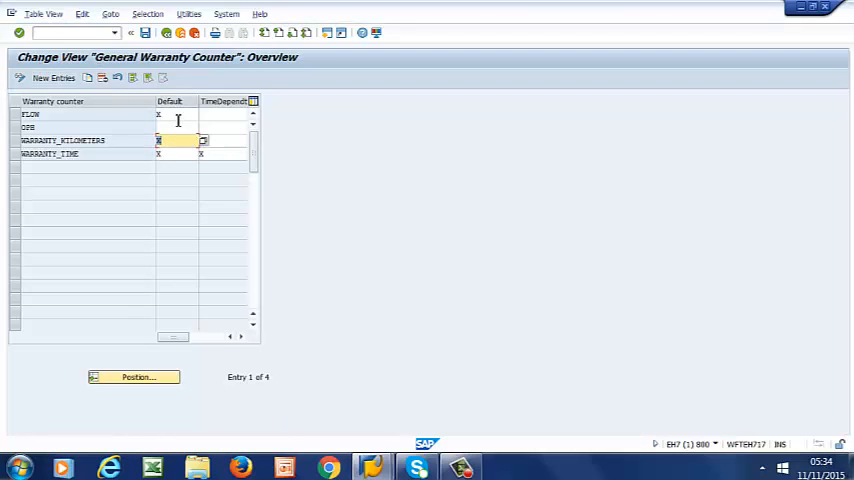
mouse_move(120, 160)
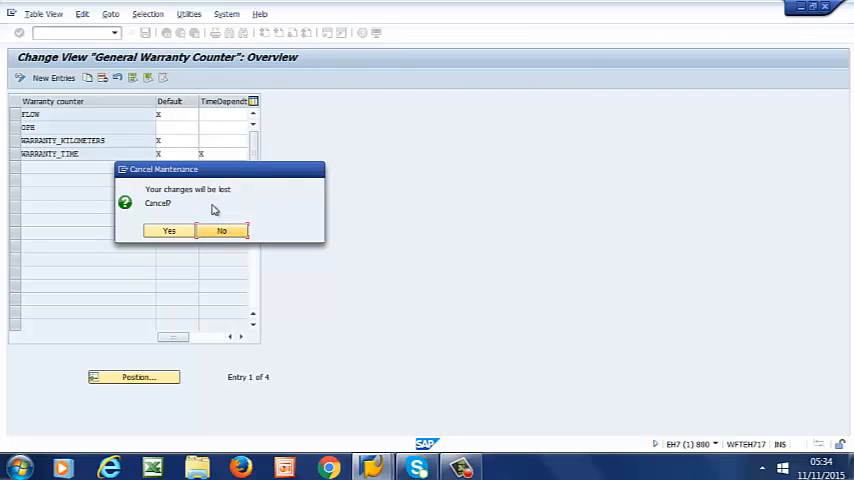
click(168, 232)
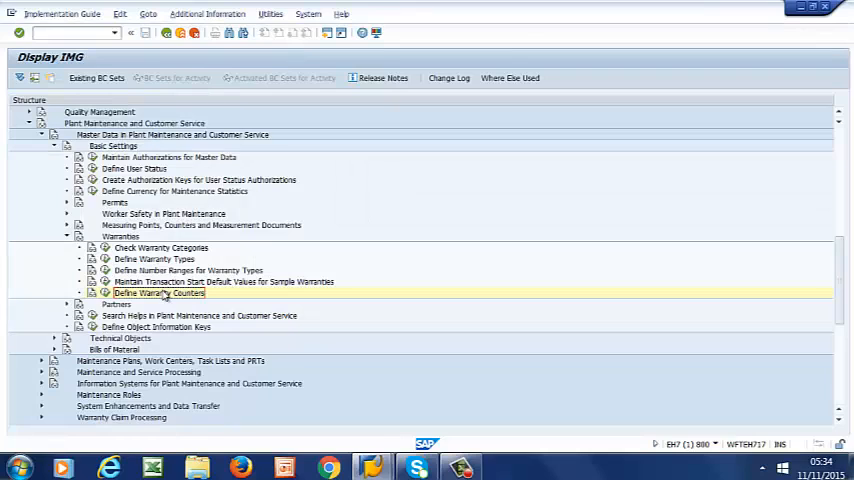
mouse_move(190, 268)
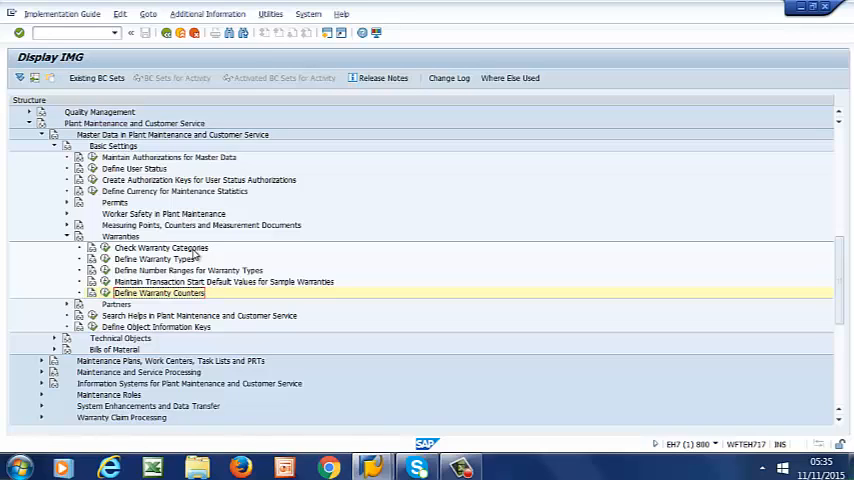
mouse_move(196, 256)
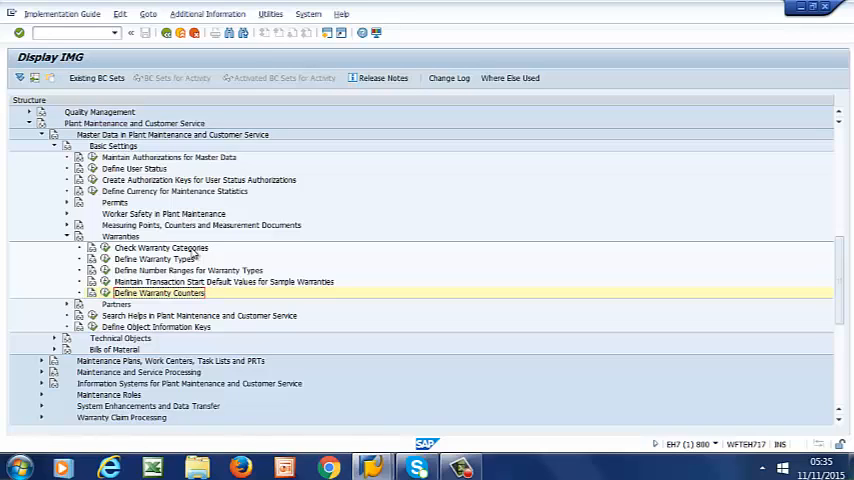